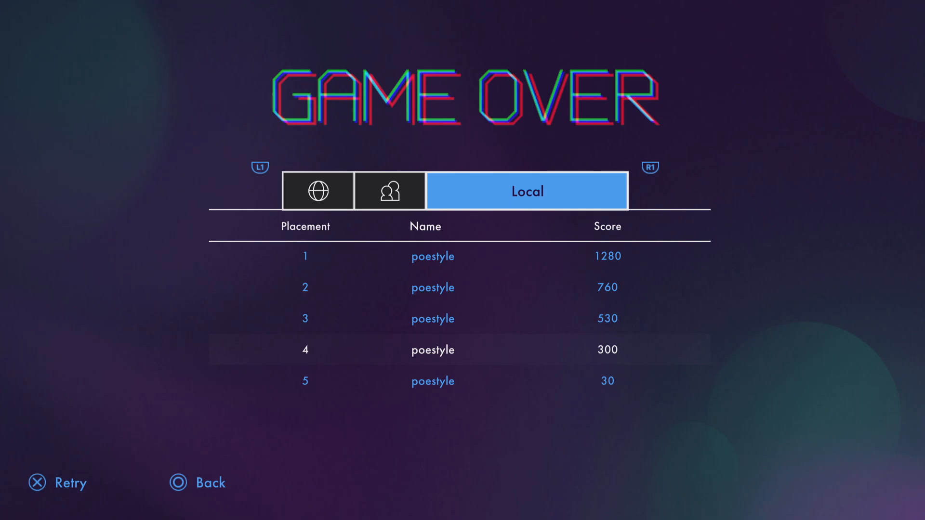
left_click(36, 483)
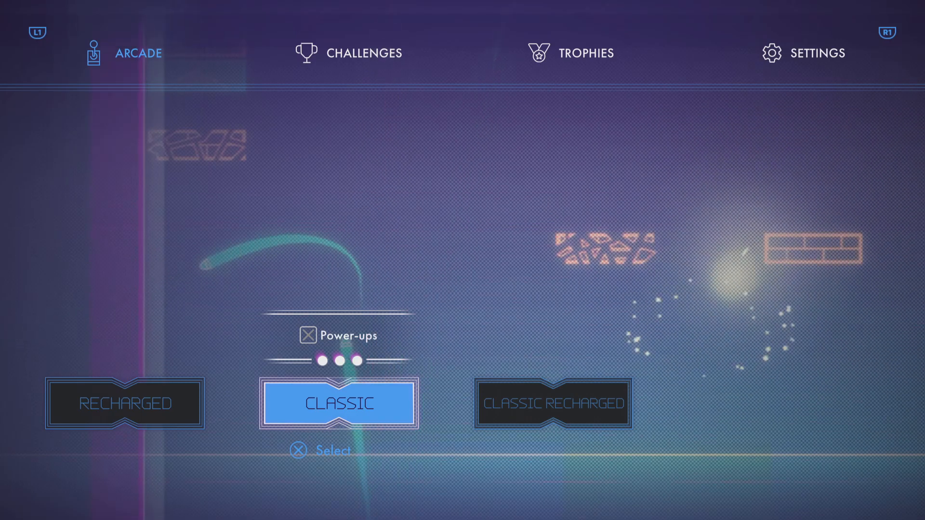
left_click(339, 403)
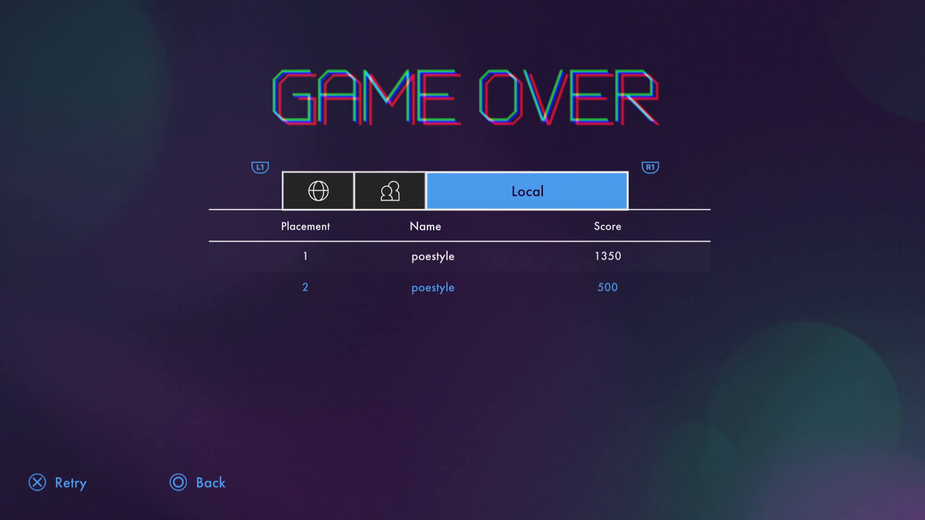
left_click(197, 483)
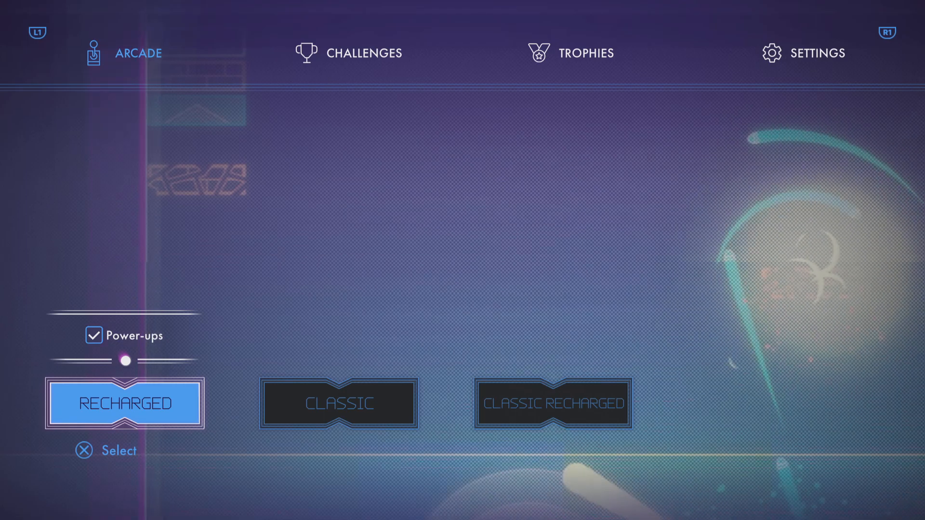
left_click(125, 403)
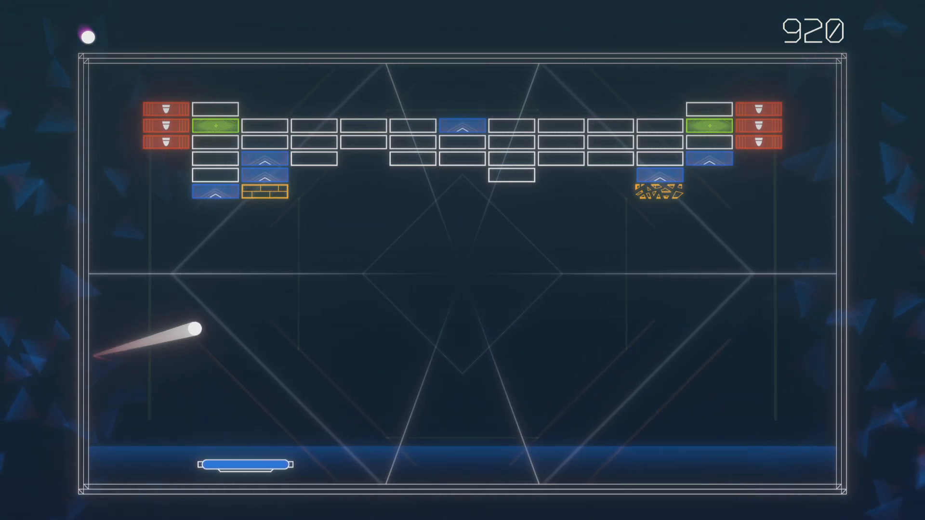
left_click_drag(230, 464, 564, 463)
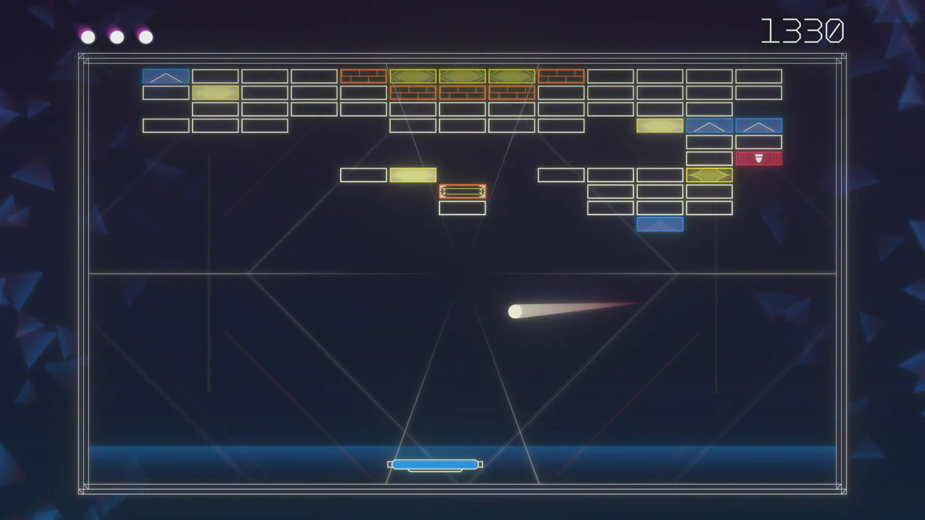
mouse_move(791, 465)
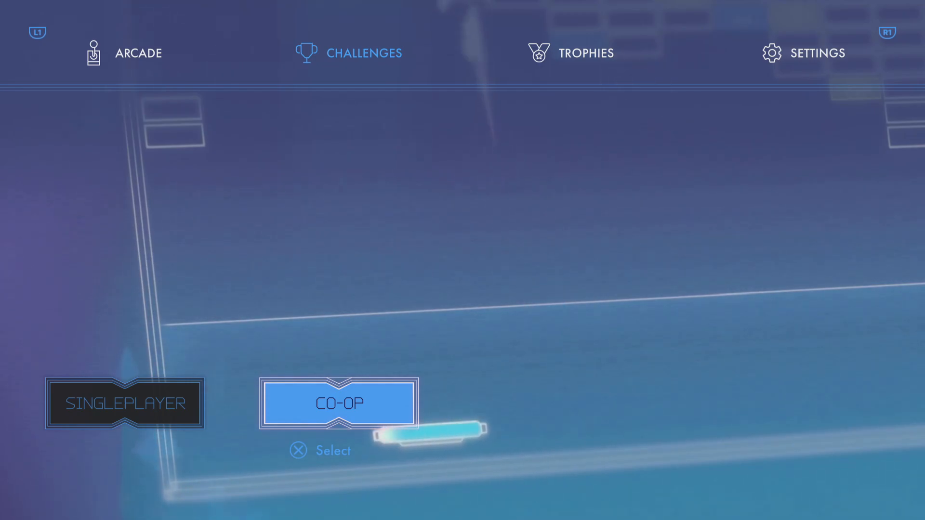
left_click(587, 53)
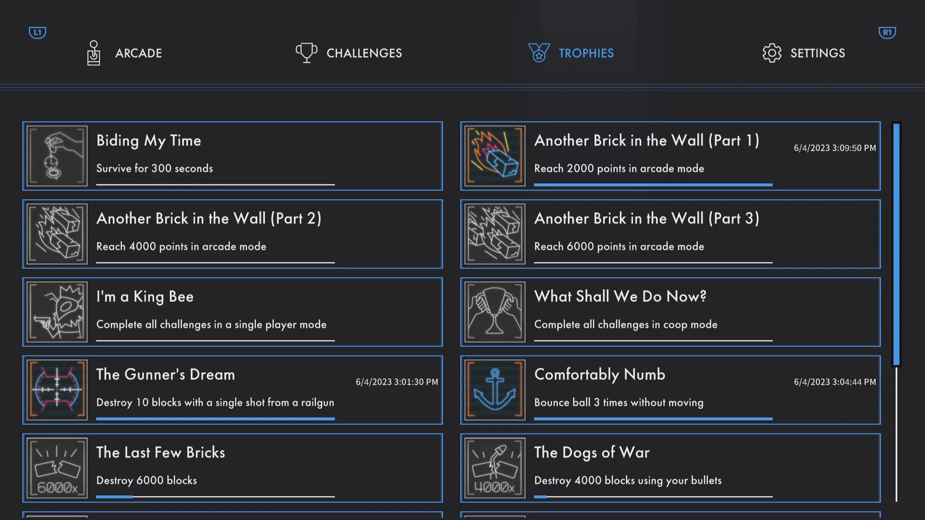
scroll("down", 3)
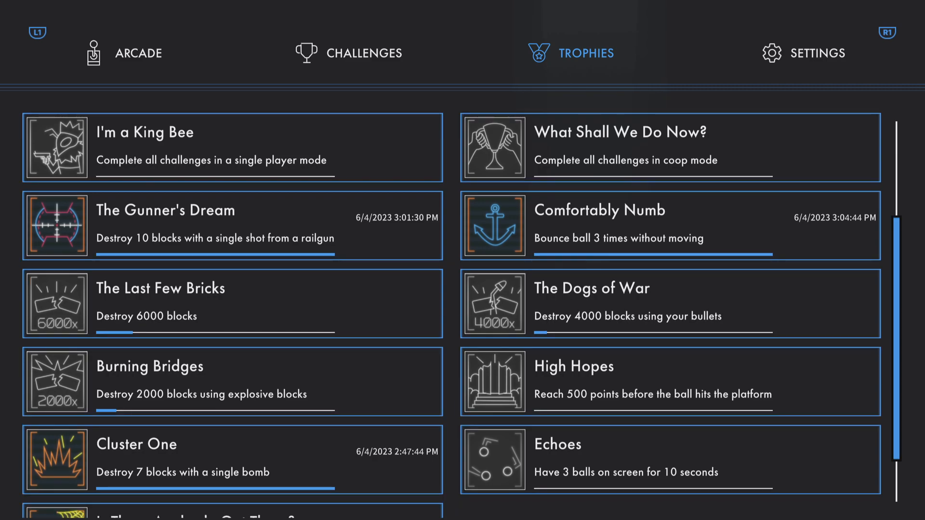
scroll("down", 3)
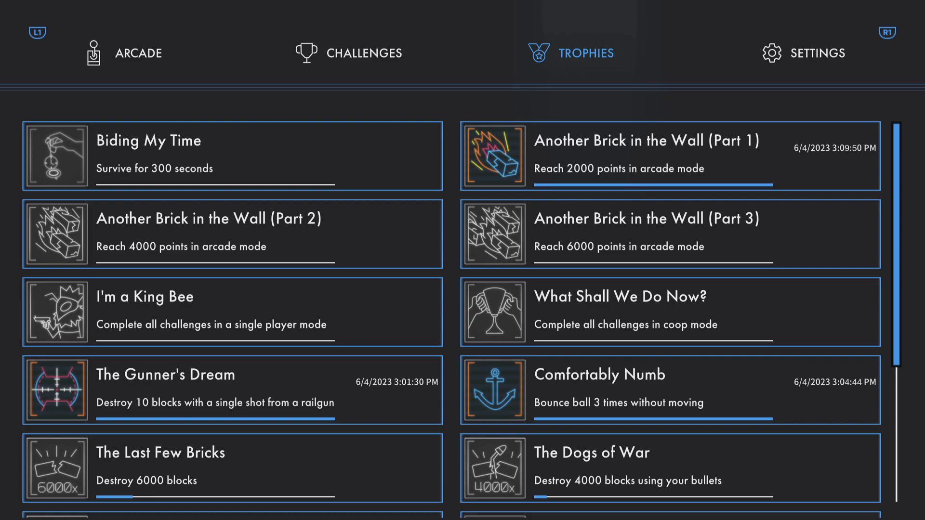
left_click(816, 52)
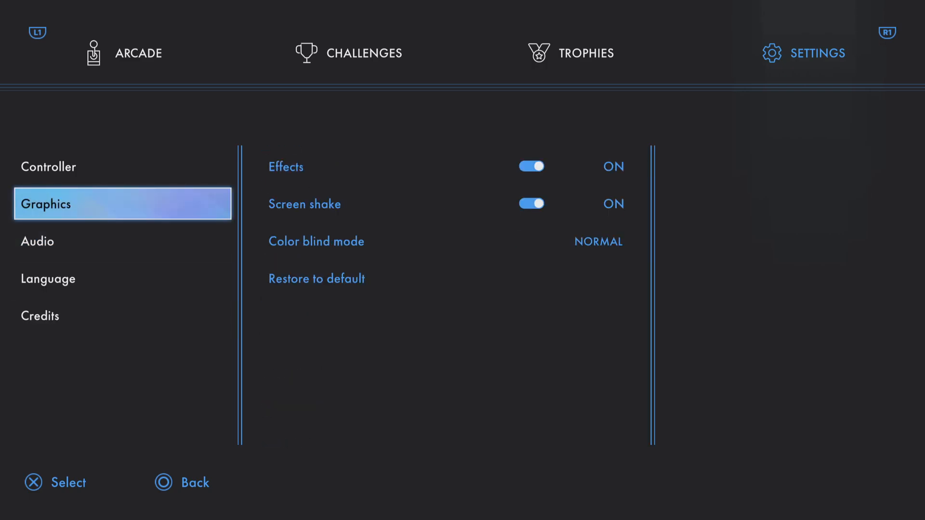
left_click(365, 53)
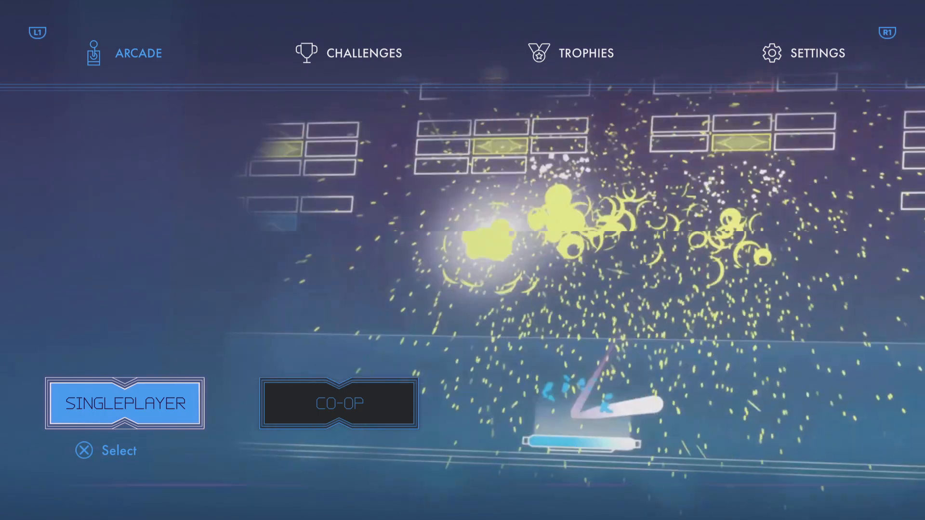
left_click(817, 53)
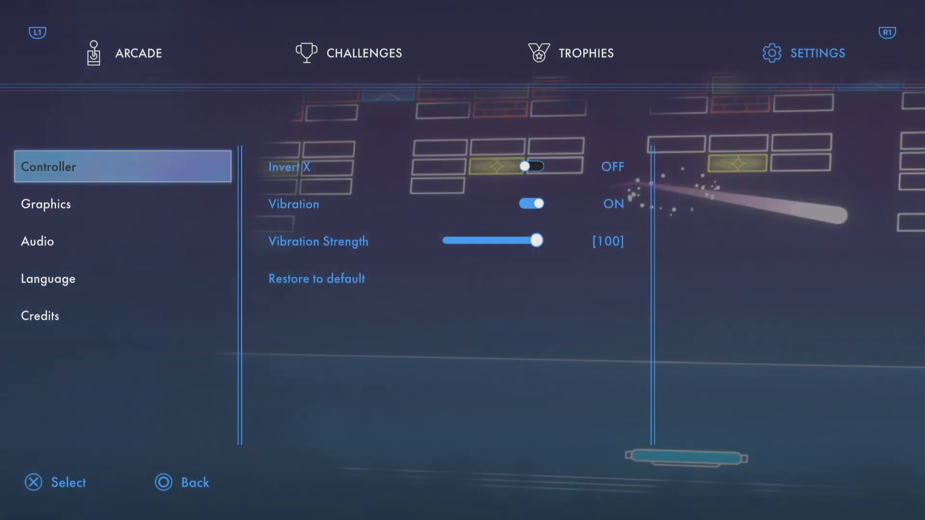